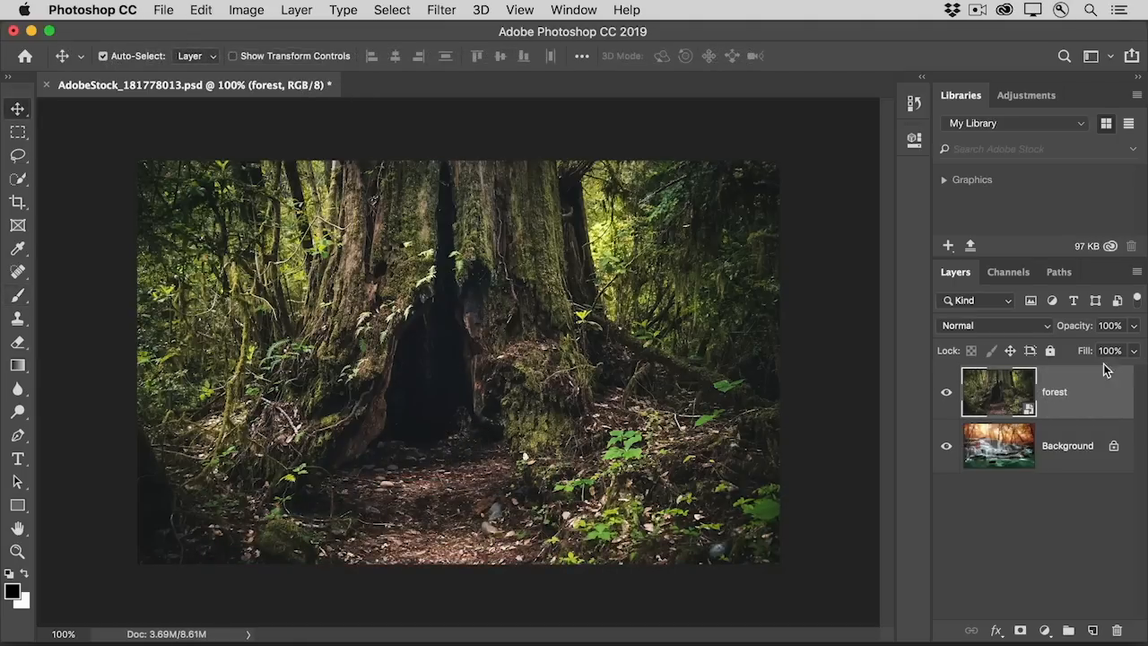
# Step: Toggle the forest layer to check the waterfall beneath, then add a white layer mask to it
pyautogui.click(947, 391)
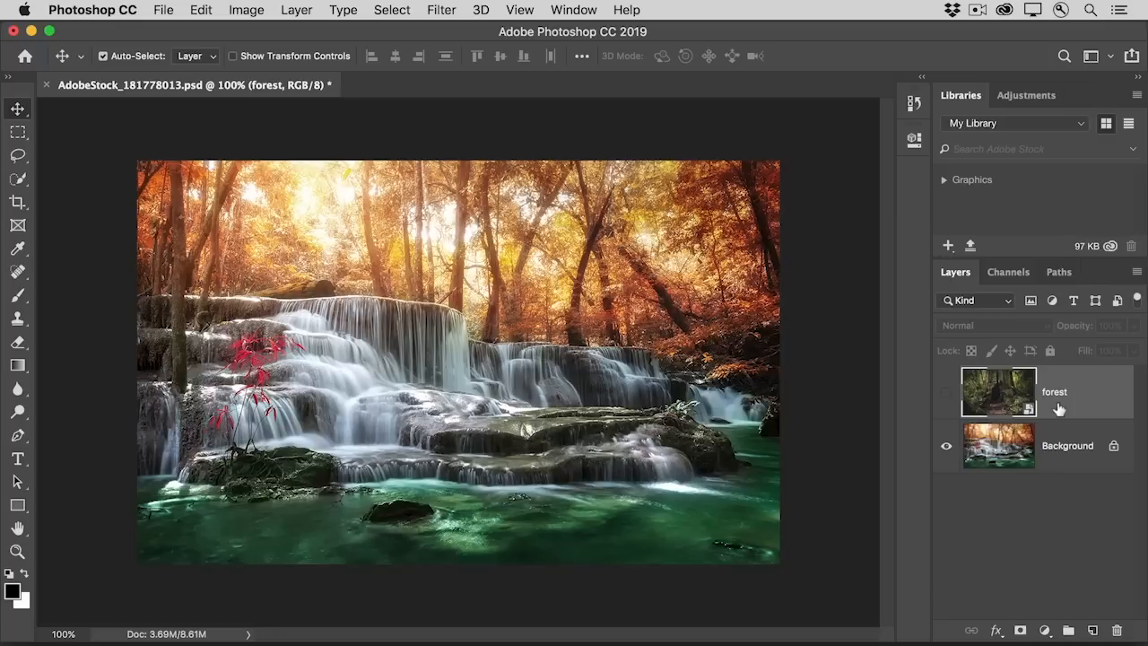
pyautogui.moveTo(947, 398)
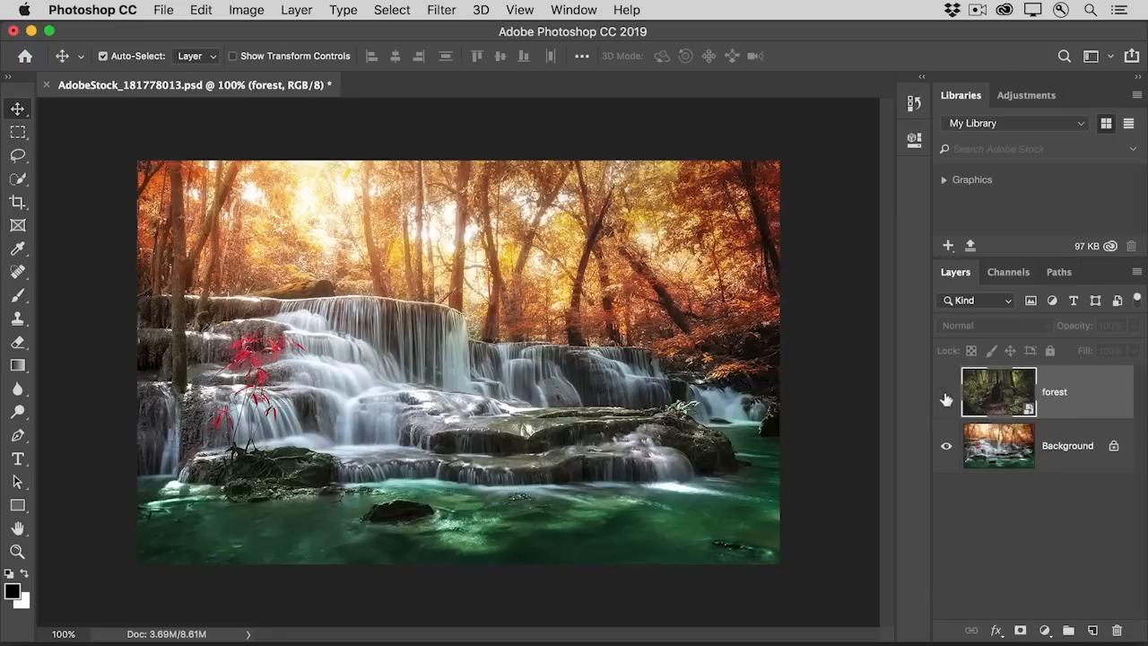
pyautogui.click(947, 399)
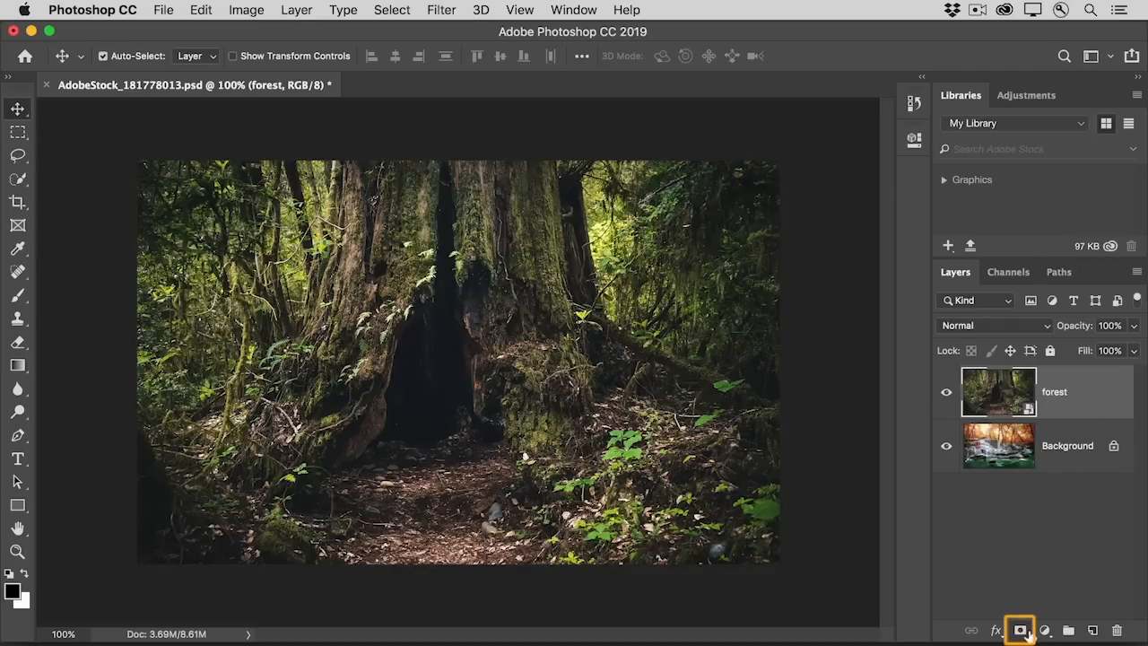
pyautogui.click(1019, 630)
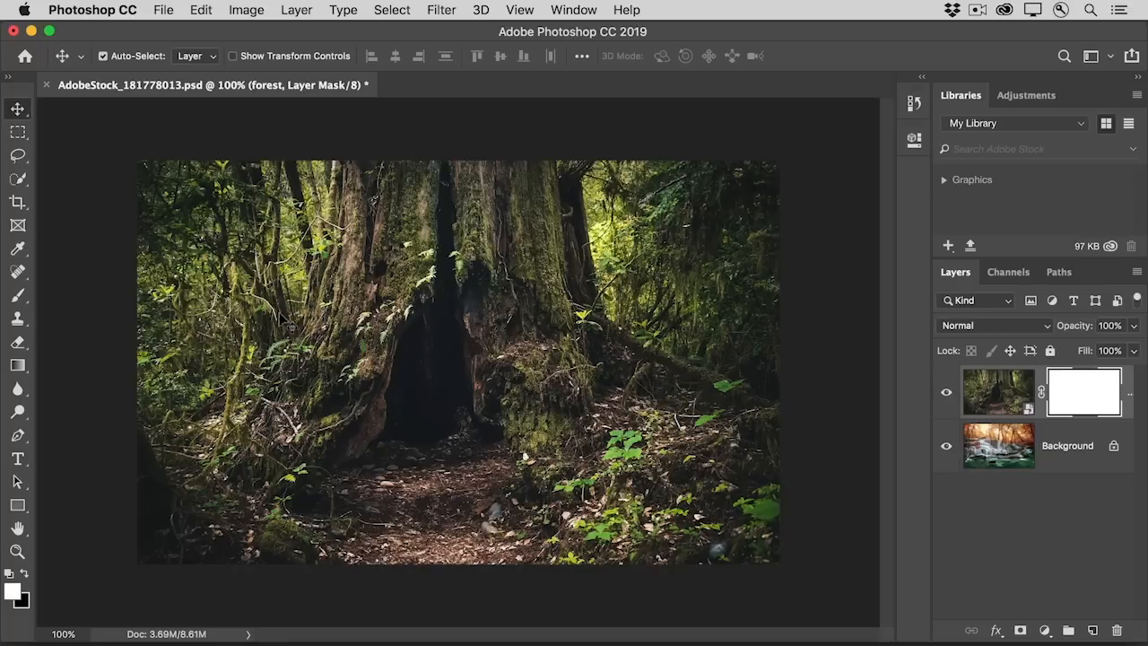
# Step: Choose the Brush tool with a soft round tip, Size about 81 px and Hardness 0%
pyautogui.click(17, 298)
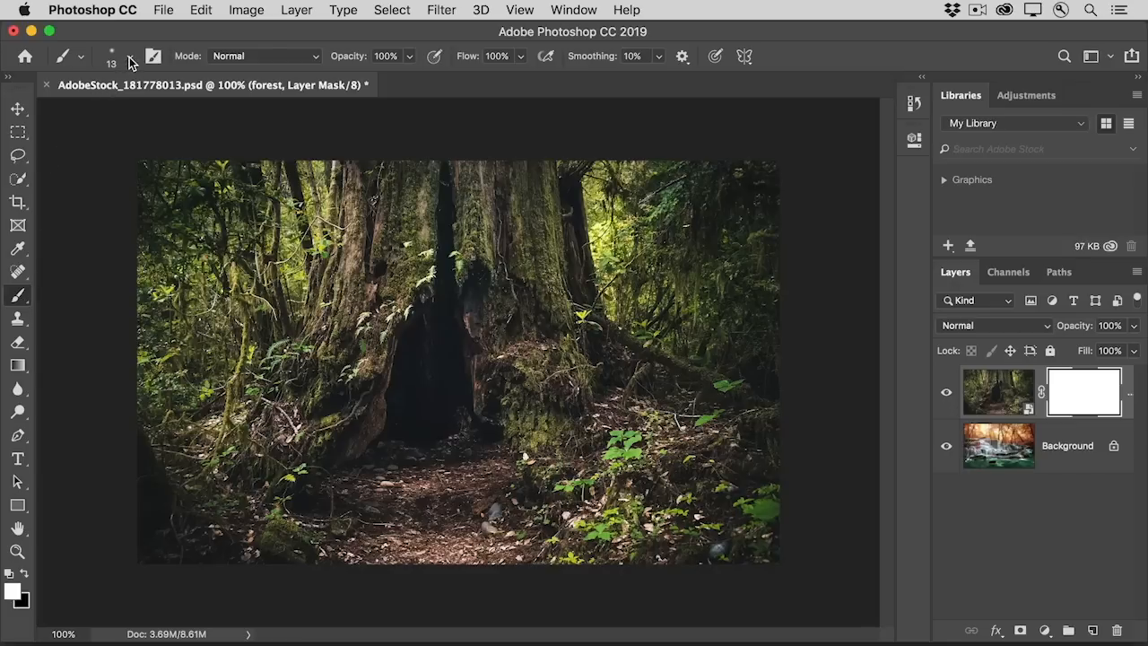
pyautogui.click(129, 56)
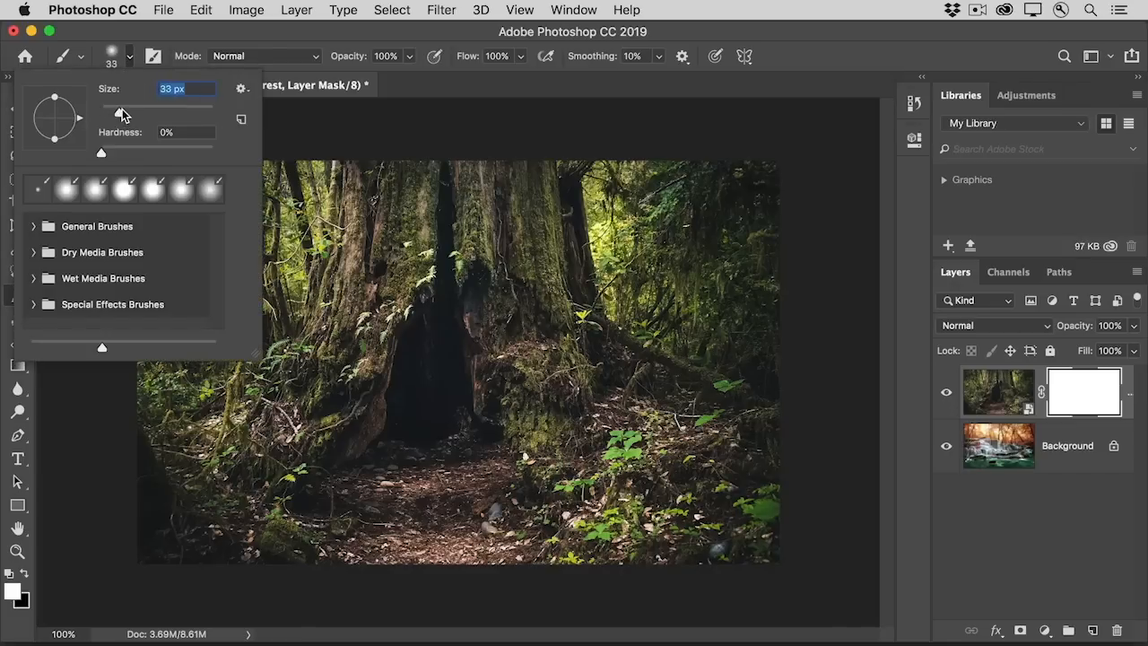
pyautogui.moveTo(120, 111); pyautogui.dragTo(145, 111)
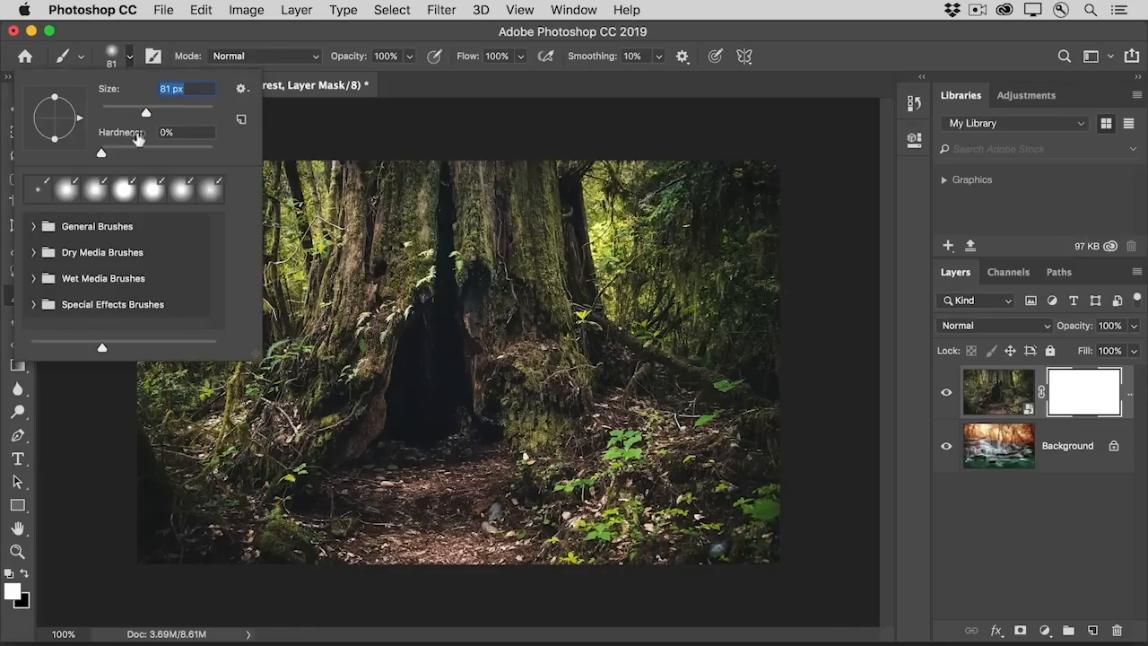
pyautogui.moveTo(100, 153); pyautogui.dragTo(111, 152)
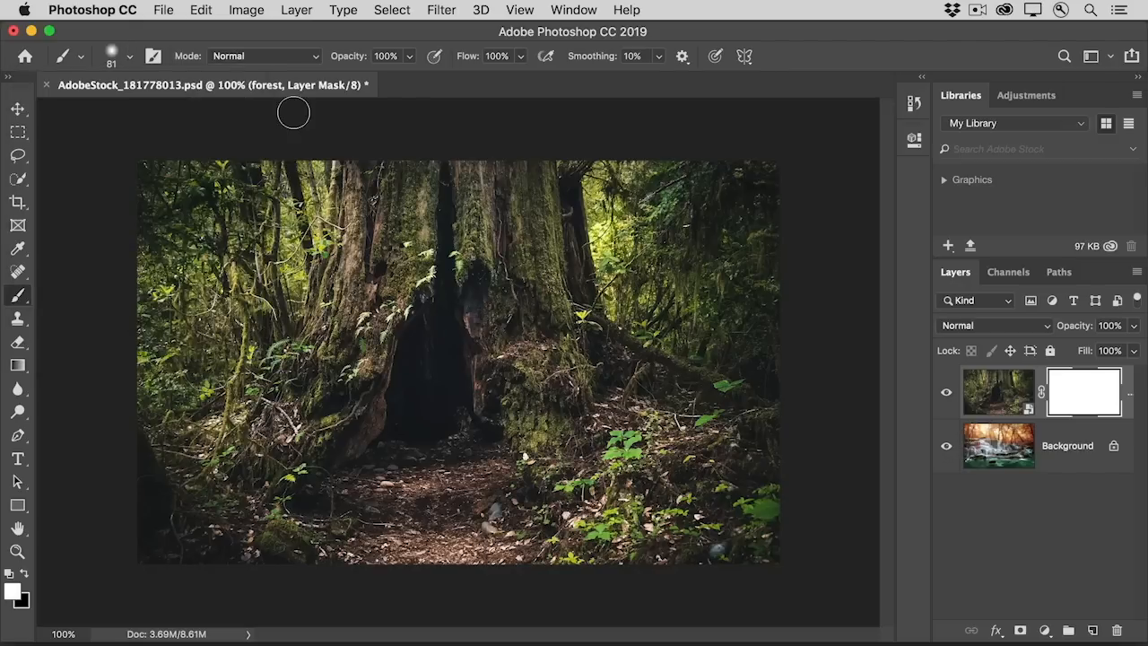
pyautogui.moveTo(147, 357)
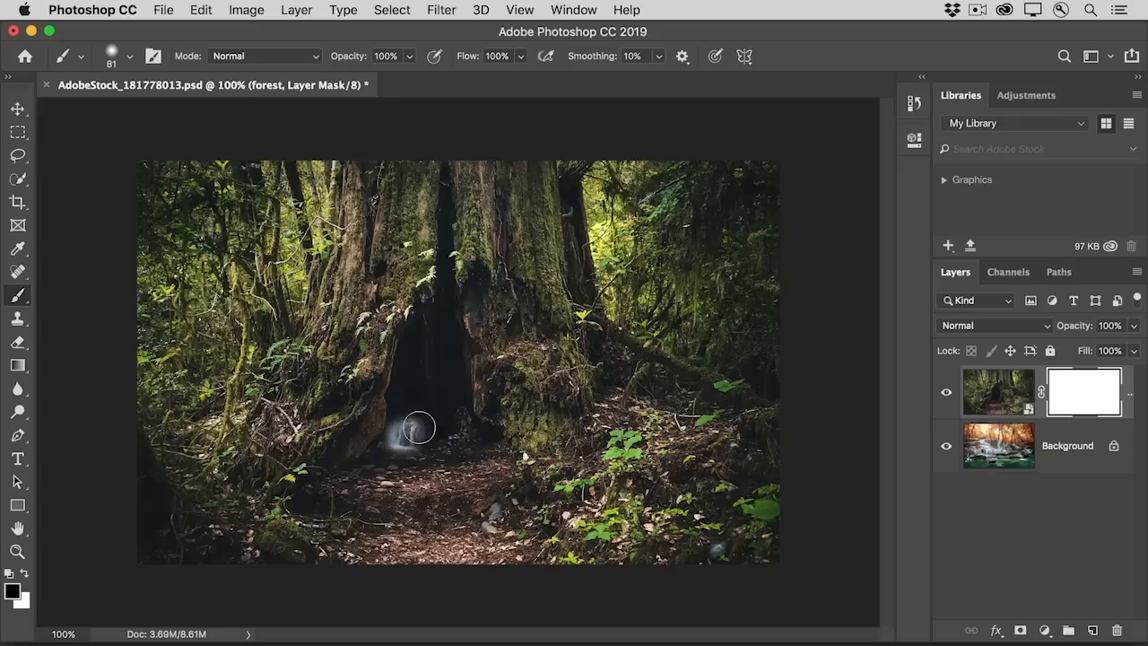
# Step: Paint black on the mask to reveal the waterfall, cascade and teal pool in the hollow
pyautogui.moveTo(422, 429); pyautogui.dragTo(431, 458)
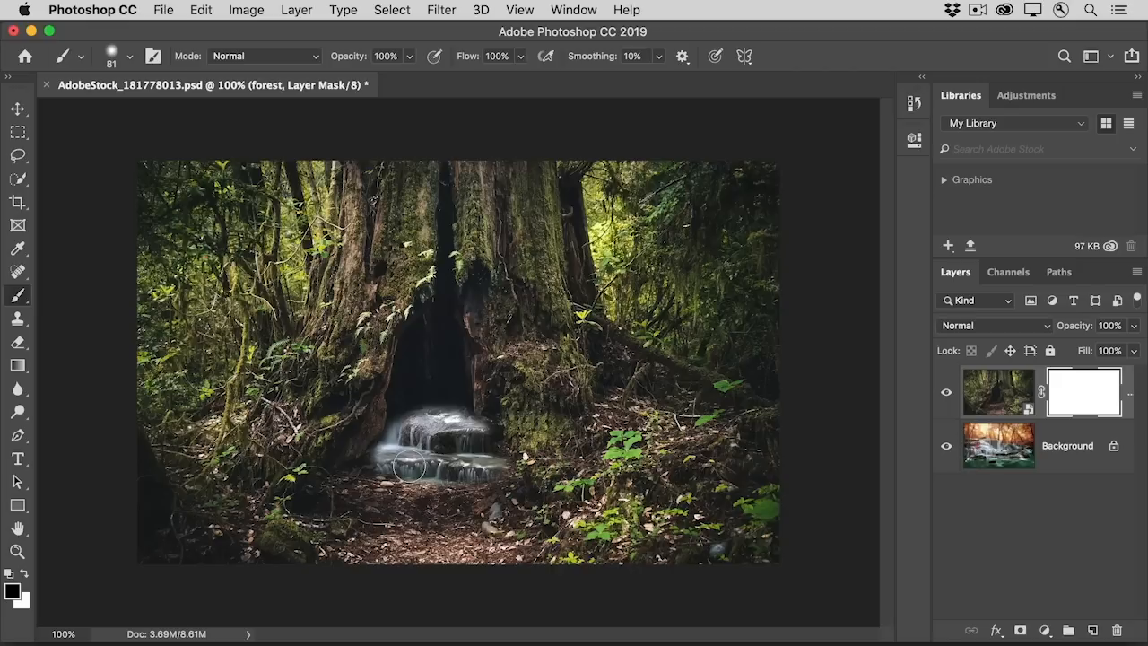
pyautogui.moveTo(412, 467); pyautogui.dragTo(458, 470)
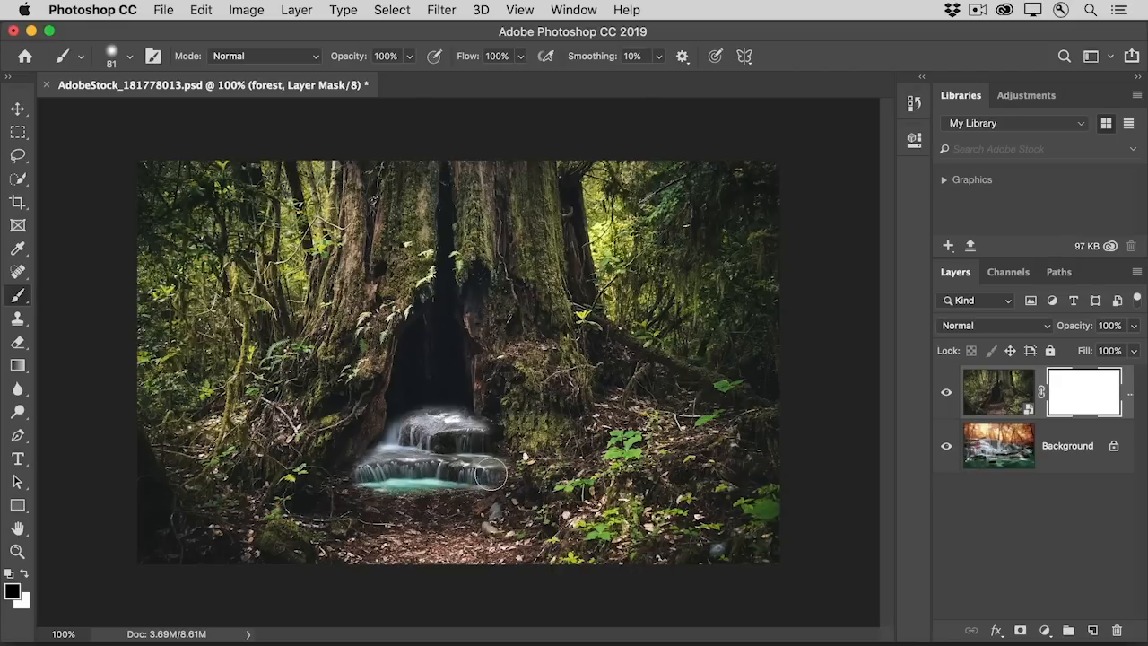
pyautogui.moveTo(485, 470); pyautogui.dragTo(430, 506)
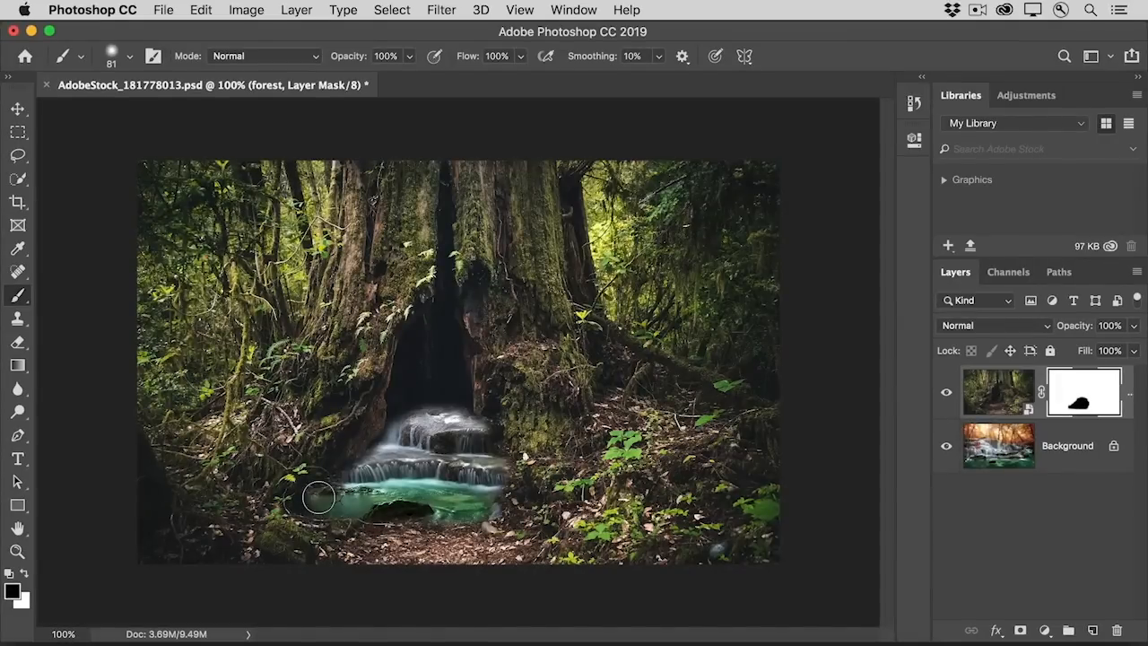
# Step: Swap to white and paint back the pool's spill along the left edge
pyautogui.click(11, 589)
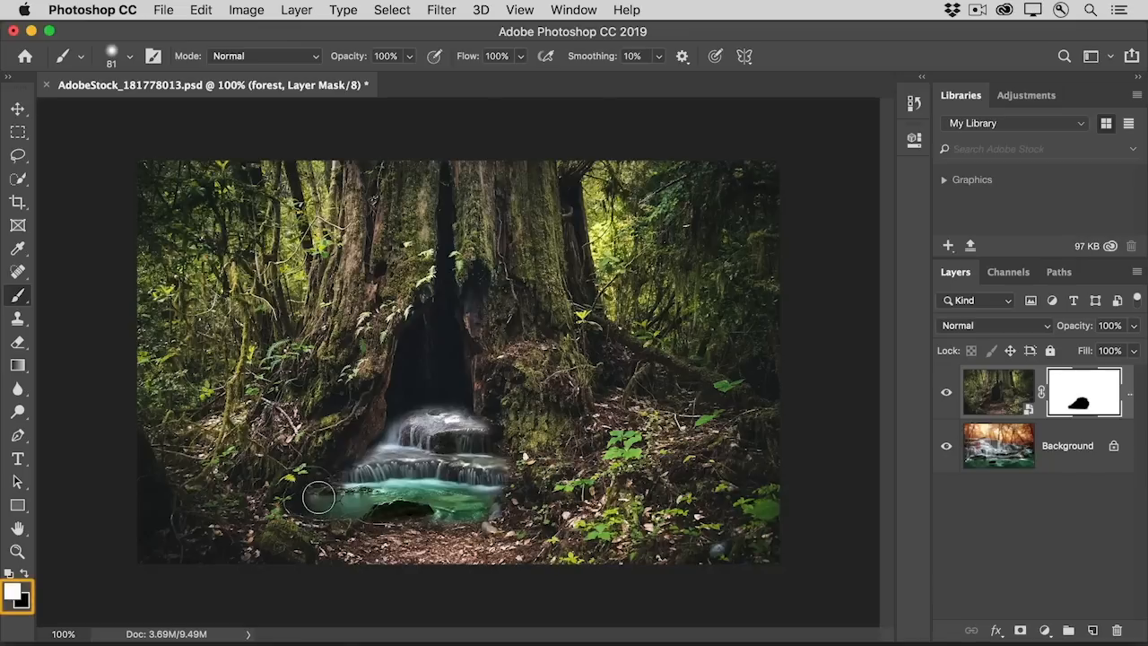
pyautogui.moveTo(319, 499); pyautogui.dragTo(444, 509)
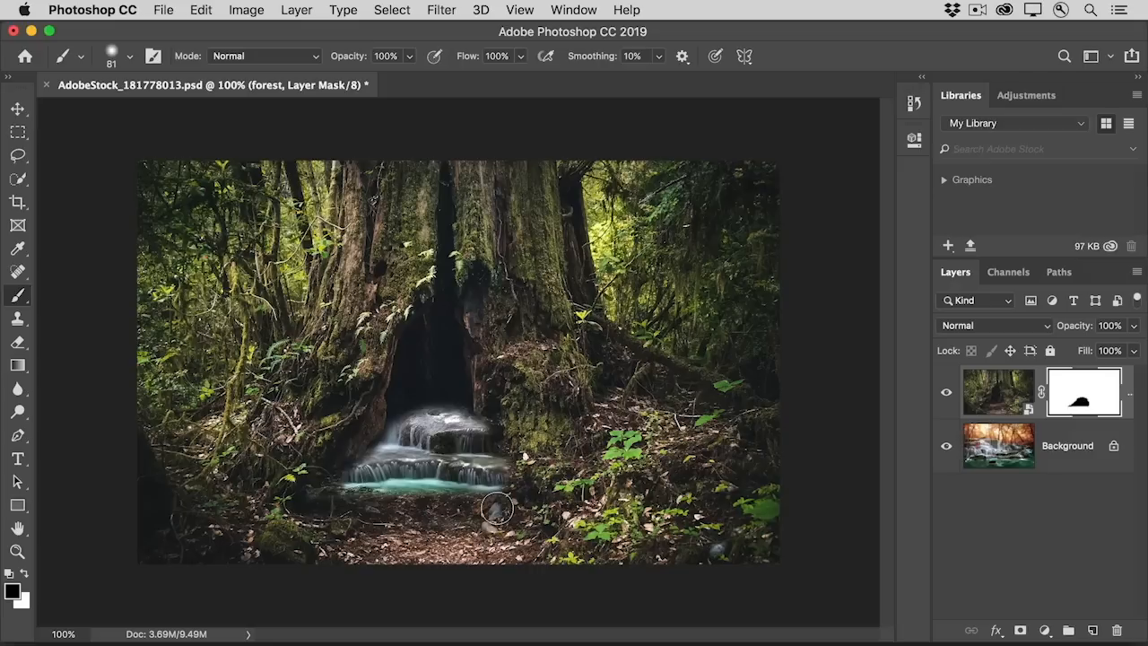
pyautogui.moveTo(427, 361)
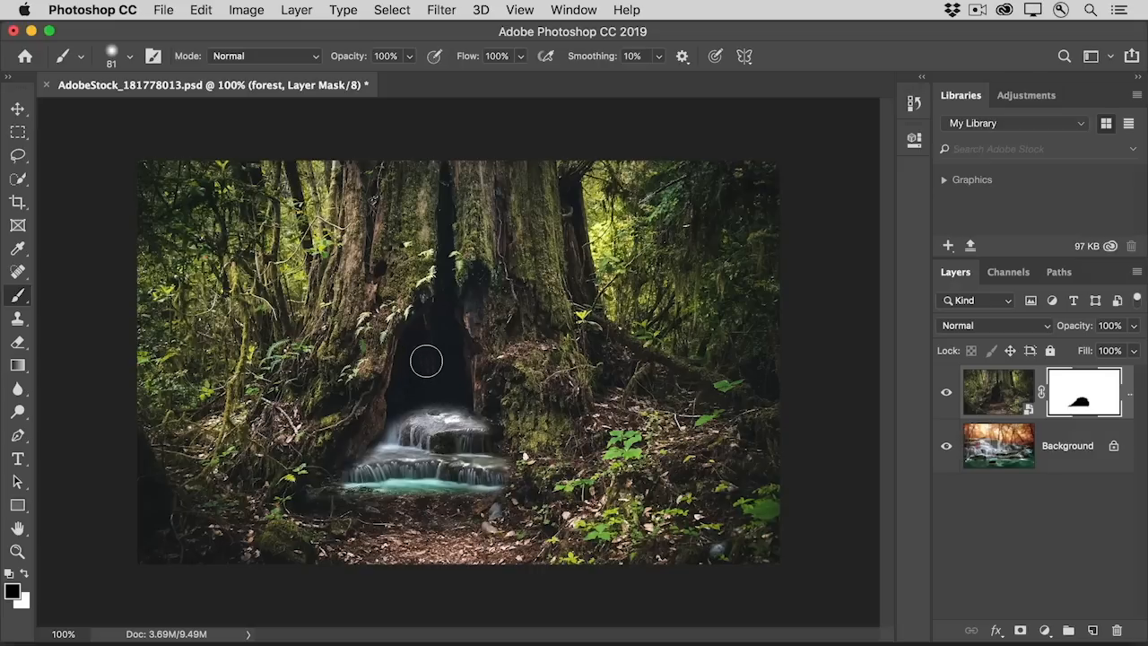
pyautogui.moveTo(428, 362)
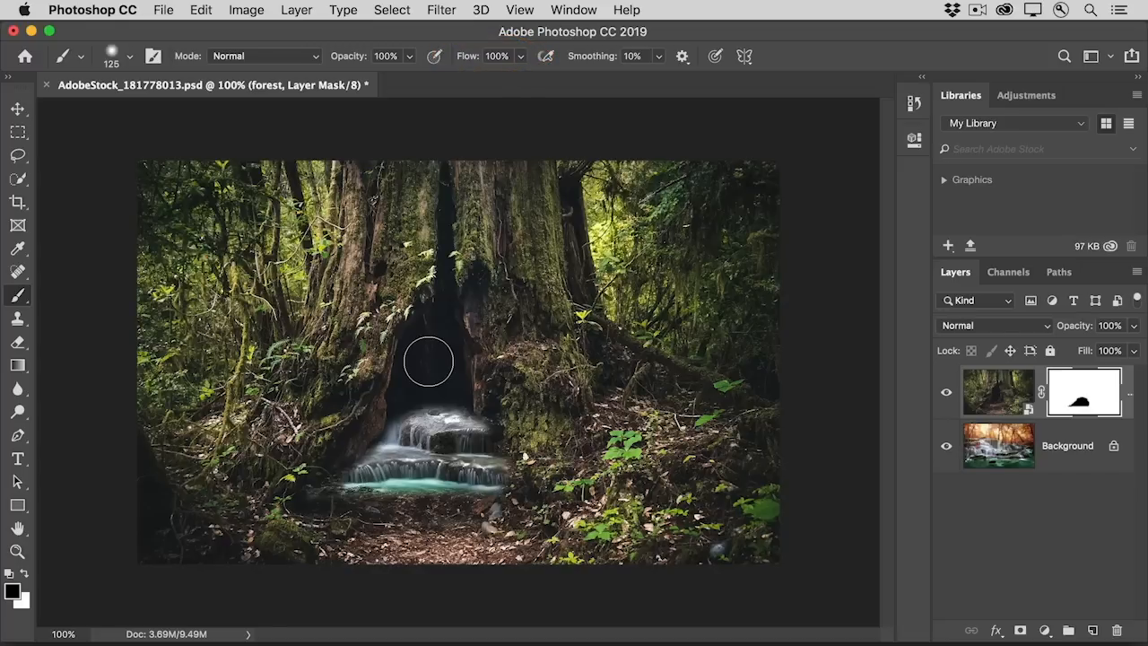
pyautogui.moveTo(524, 76)
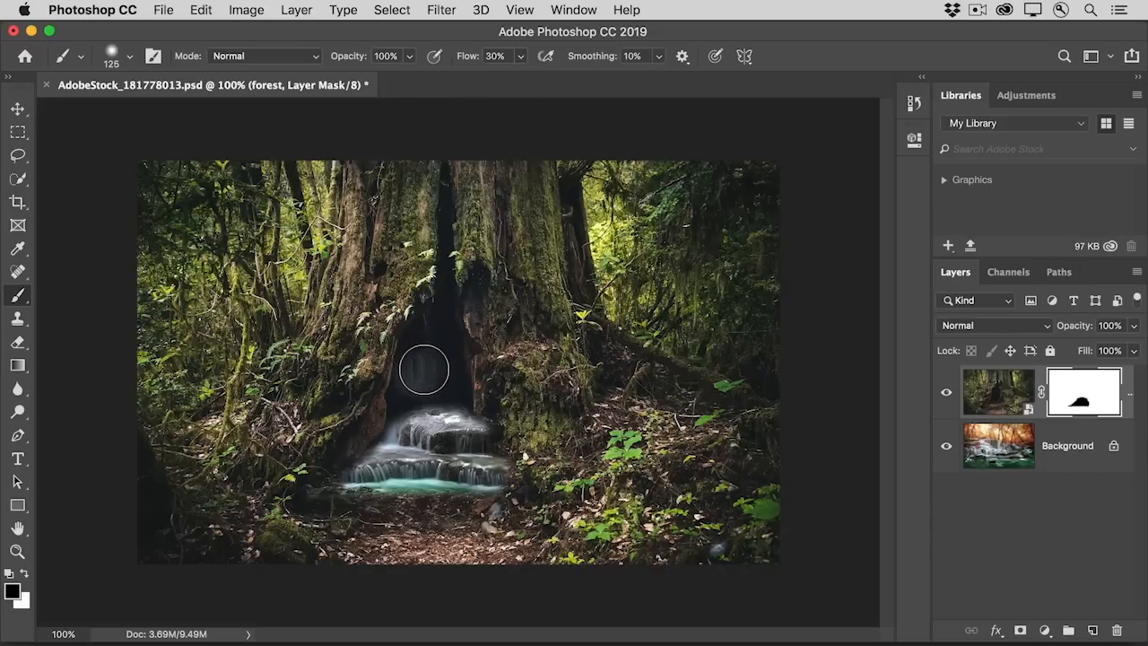
# Step: Paint black up the hollow to raise the waterfall and spread the green pool across the foreground
pyautogui.moveTo(423, 369); pyautogui.dragTo(439, 372)
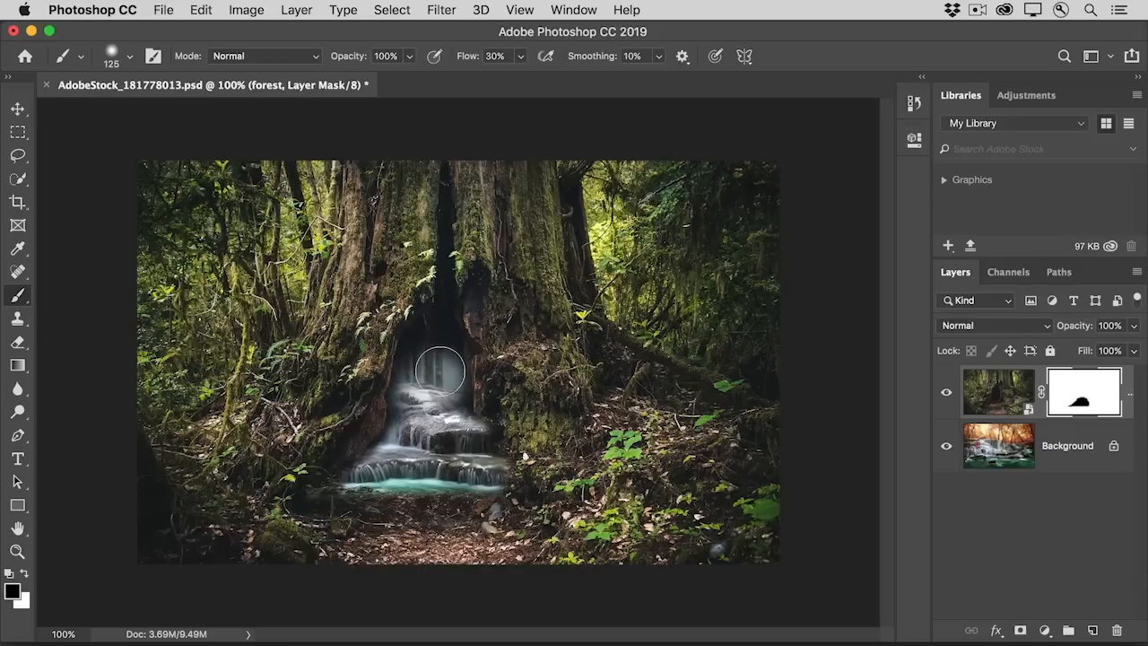
pyautogui.moveTo(439, 371); pyautogui.dragTo(448, 395)
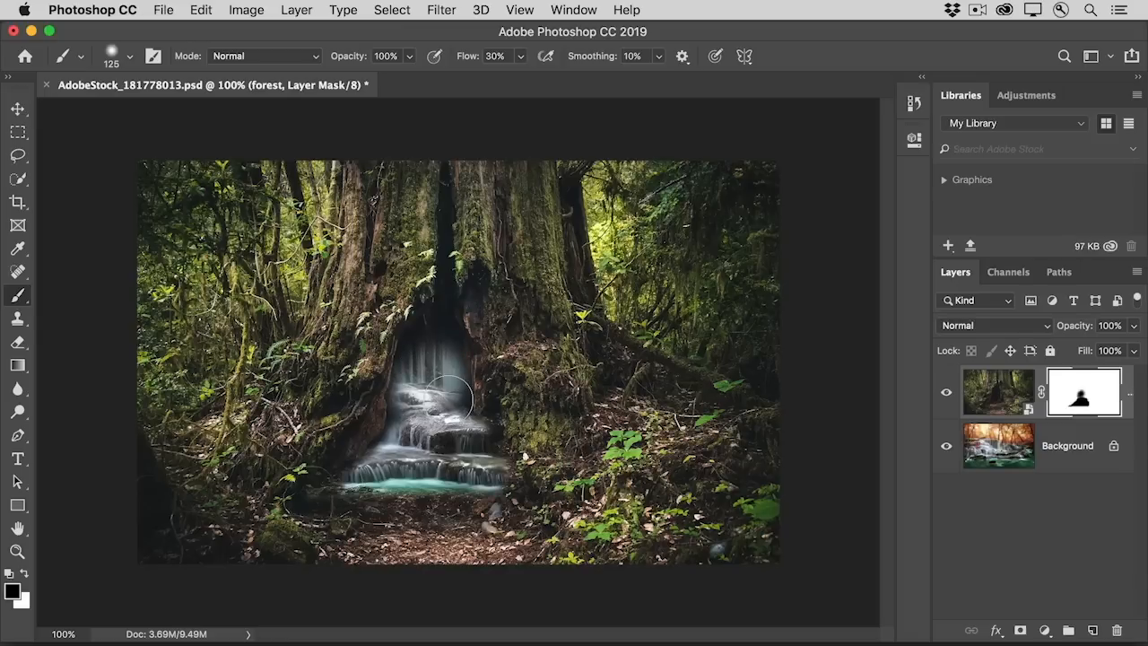
pyautogui.moveTo(440, 395); pyautogui.dragTo(440, 520)
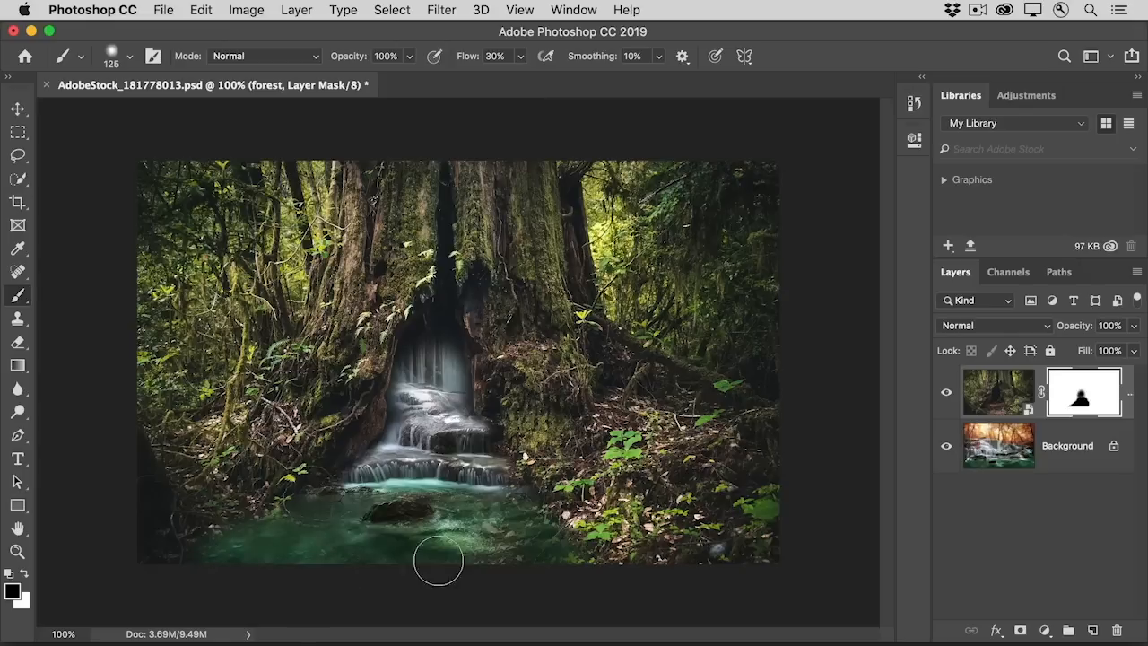
pyautogui.moveTo(440, 560); pyautogui.dragTo(541, 512)
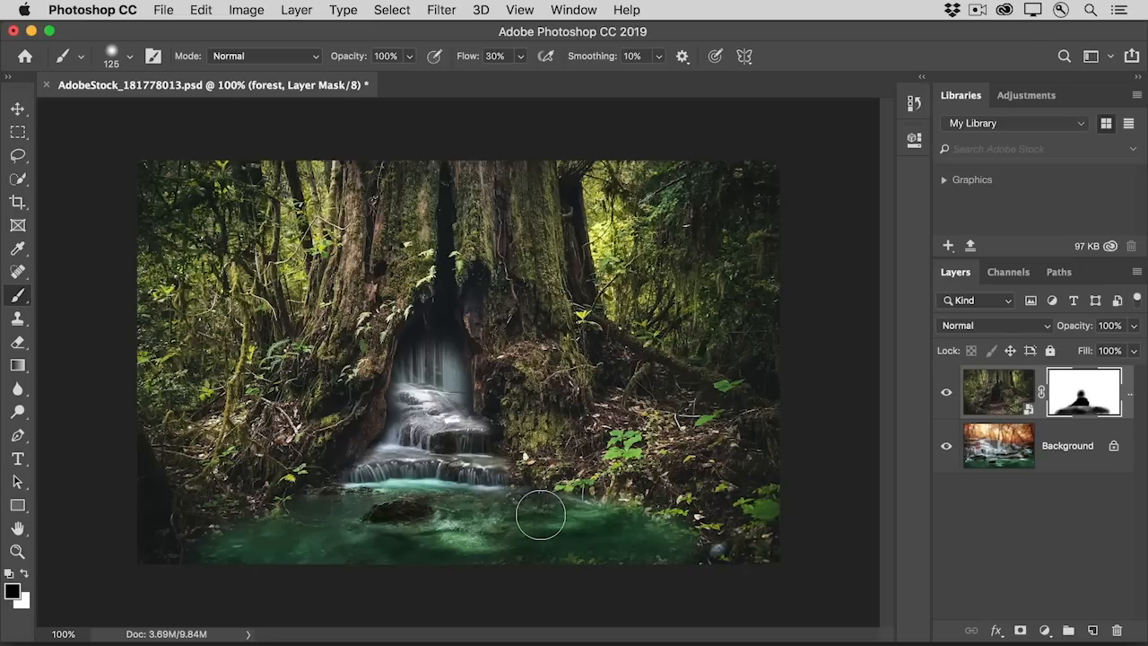
pyautogui.moveTo(1044, 429)
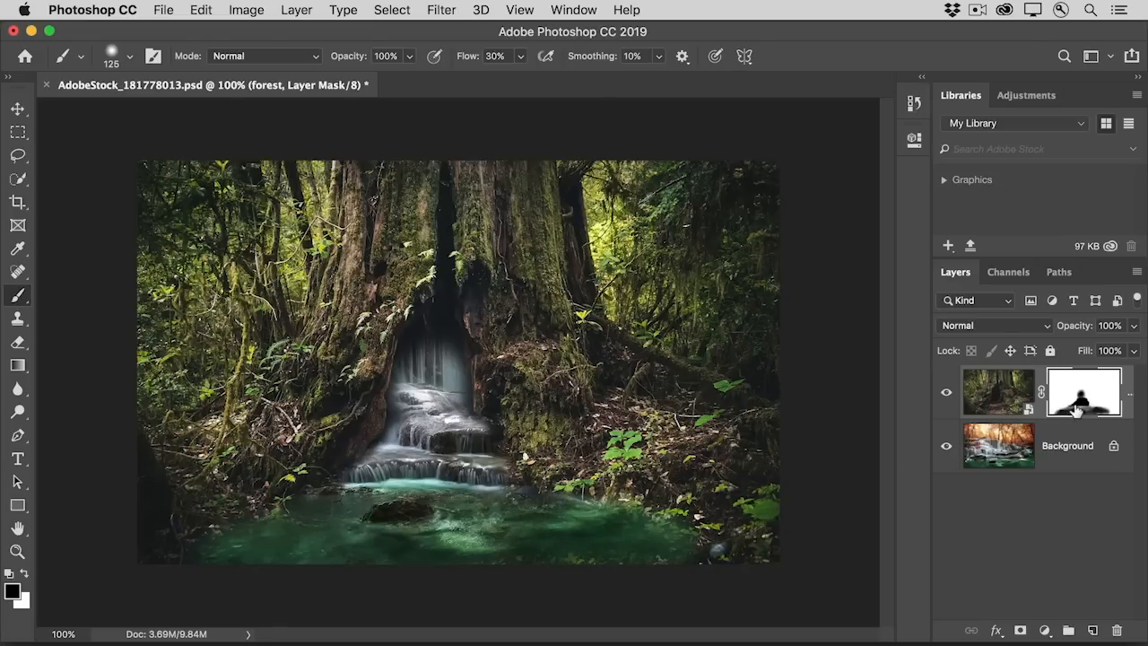
# Step: Option-click the mask thumbnail to view the layer mask on its own
pyautogui.click(1083, 391)
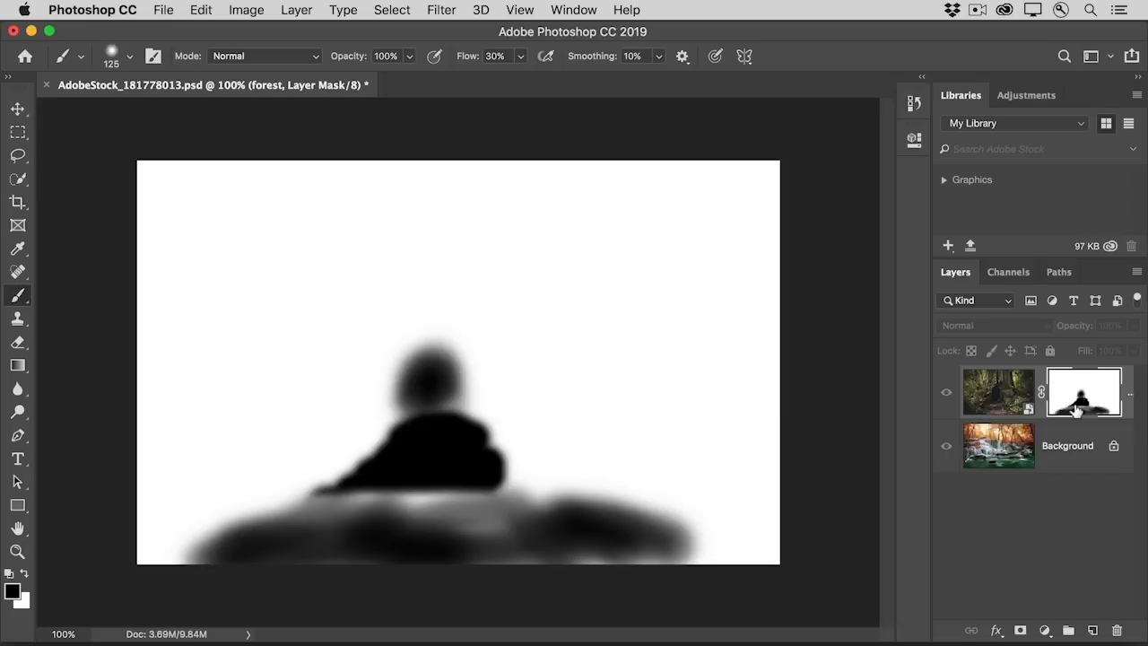